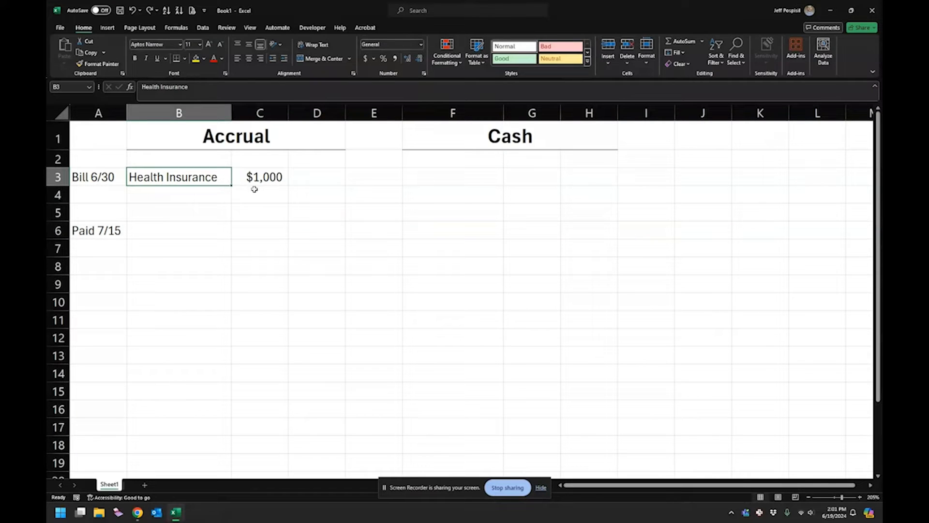
mouse_move(295, 197)
type("Accounts Payable")
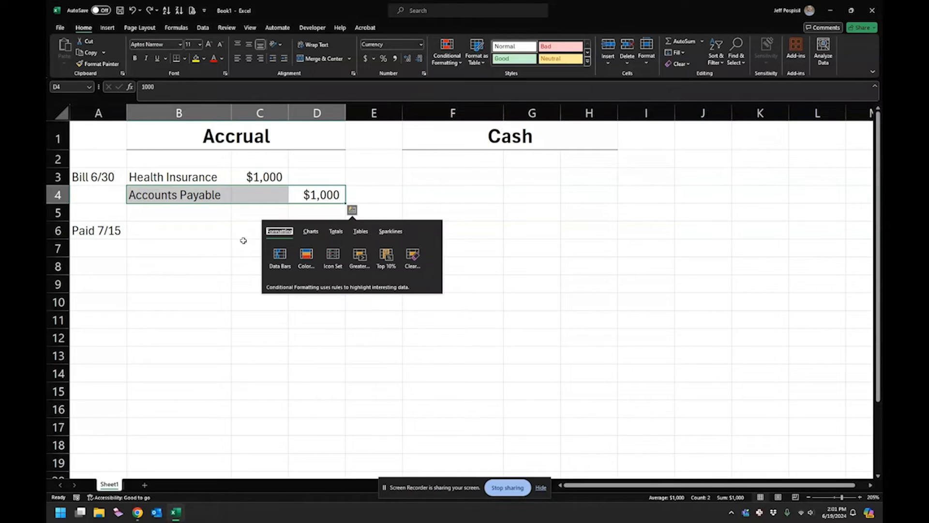
Check the accrual entry amounts: Health Insurance $1,000 and Accounts Payable $1,000.
left_click(259, 247)
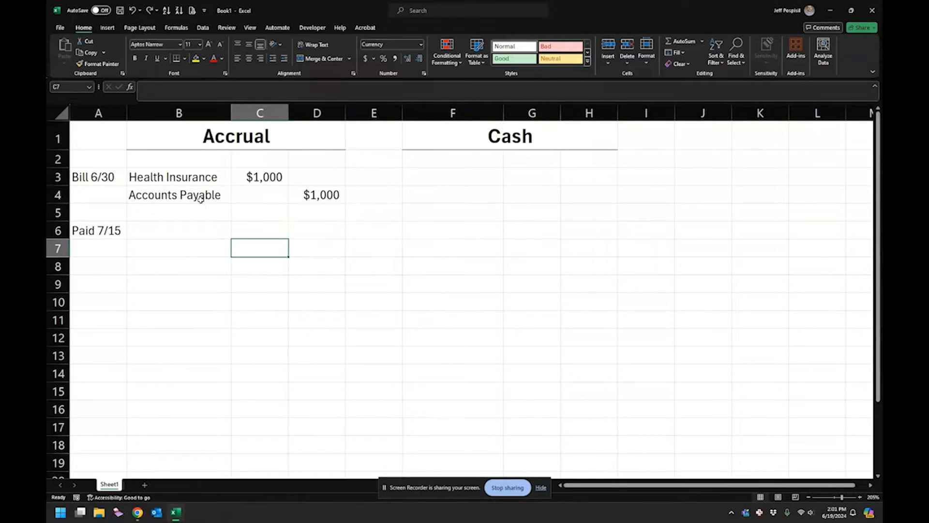
mouse_move(172, 201)
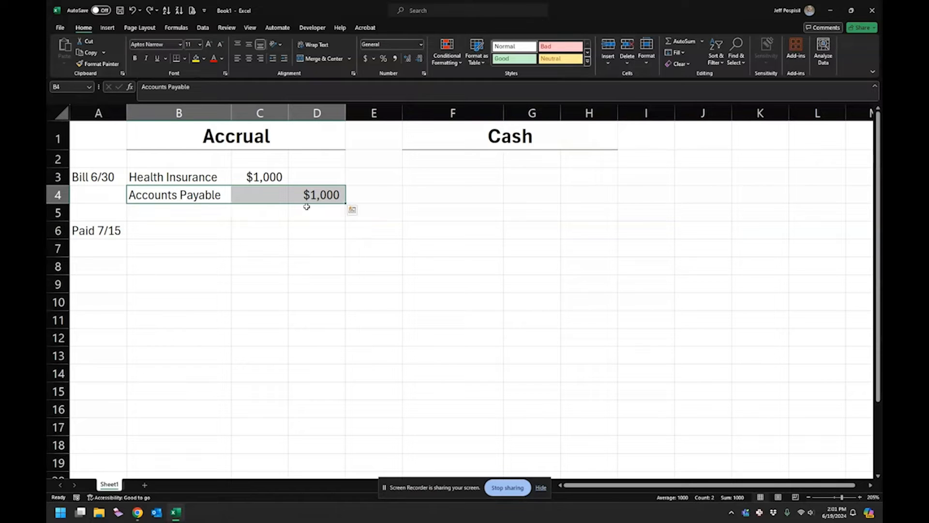
left_click(259, 177)
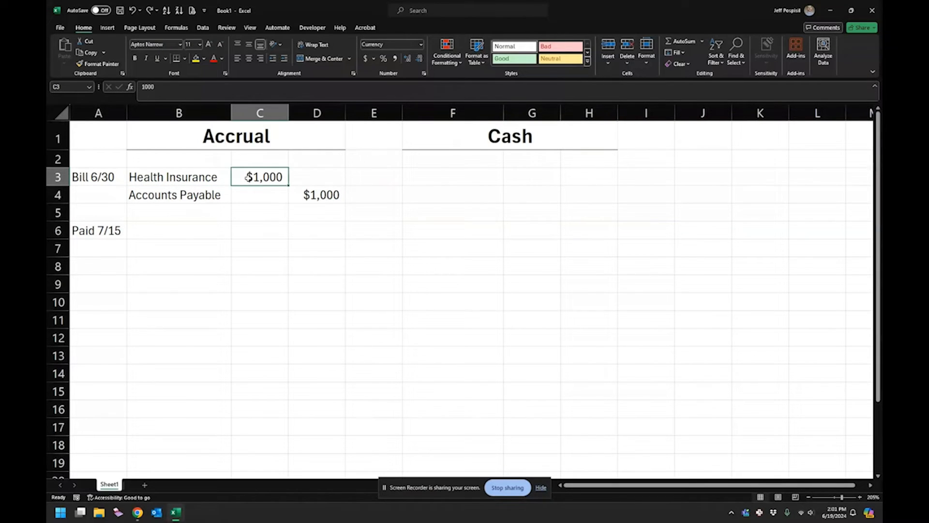
left_click(316, 194)
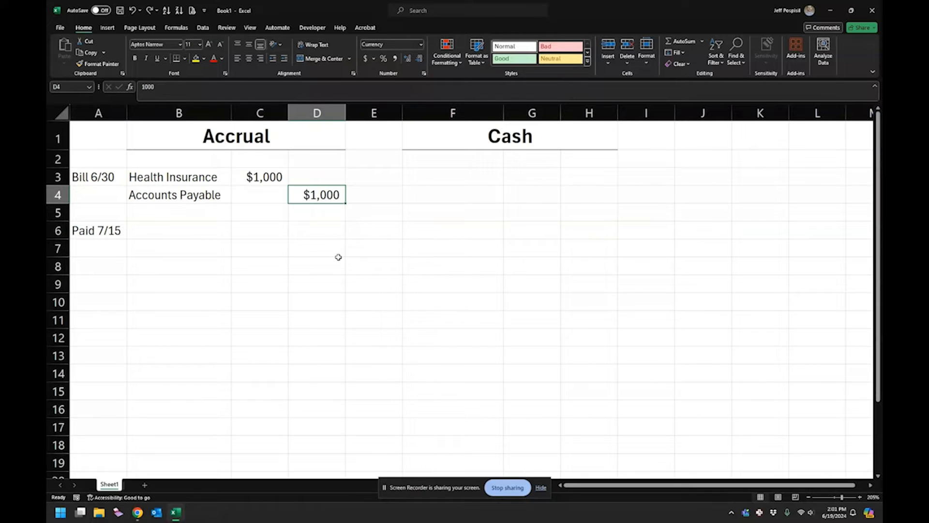
mouse_move(460, 196)
type("Checking")
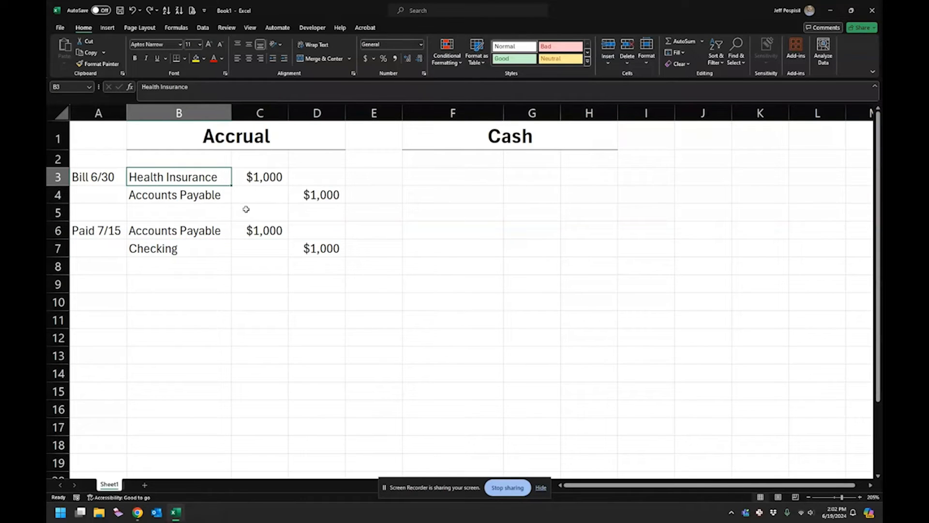
Under Cash, enter Health Insurance 1000 in F6/G6 and Checking 1000 in F7/H7.
left_click(178, 248)
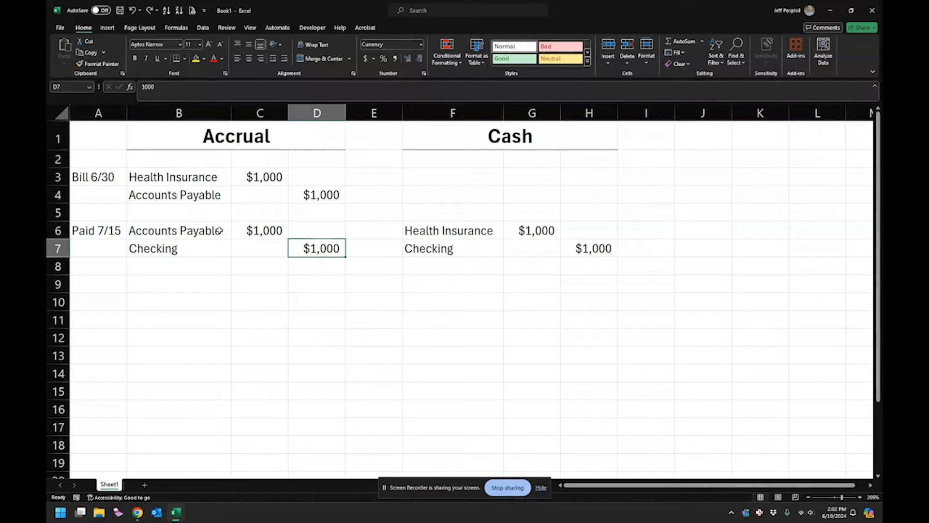
mouse_move(287, 272)
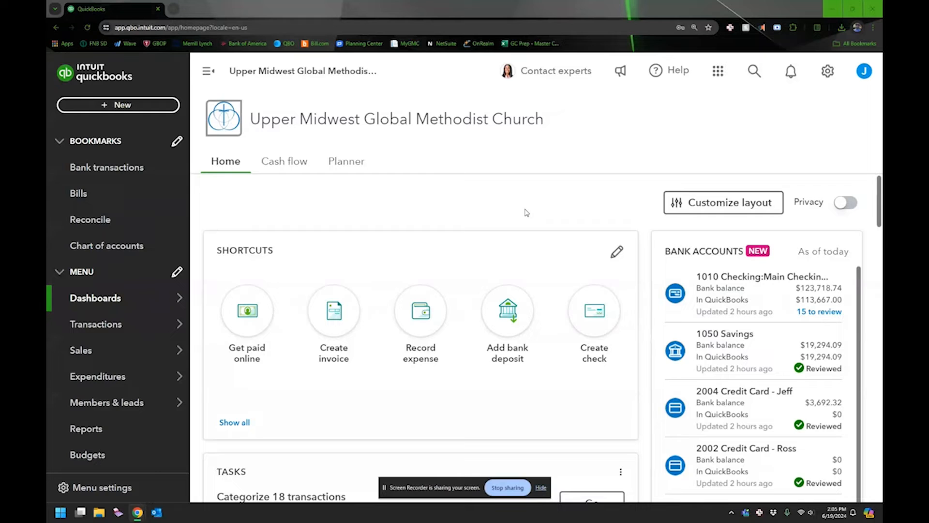
mouse_move(828, 71)
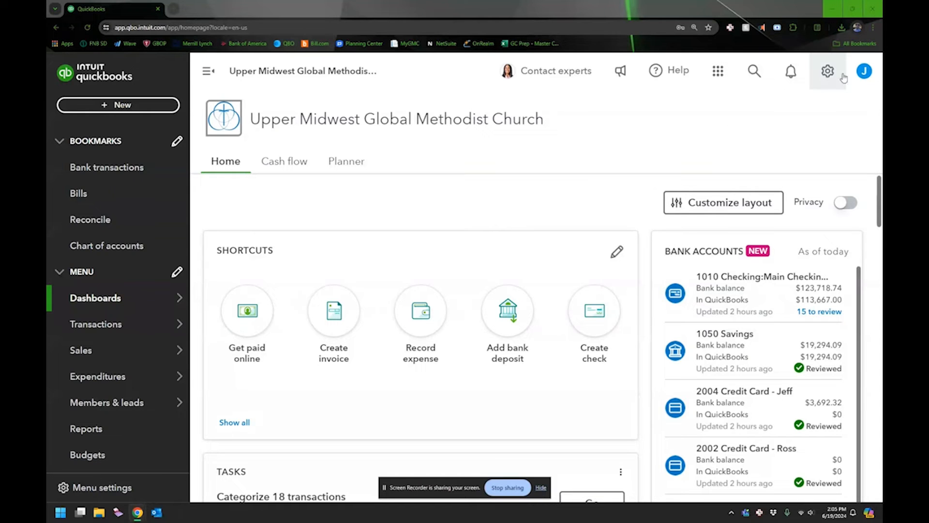
mouse_move(842, 76)
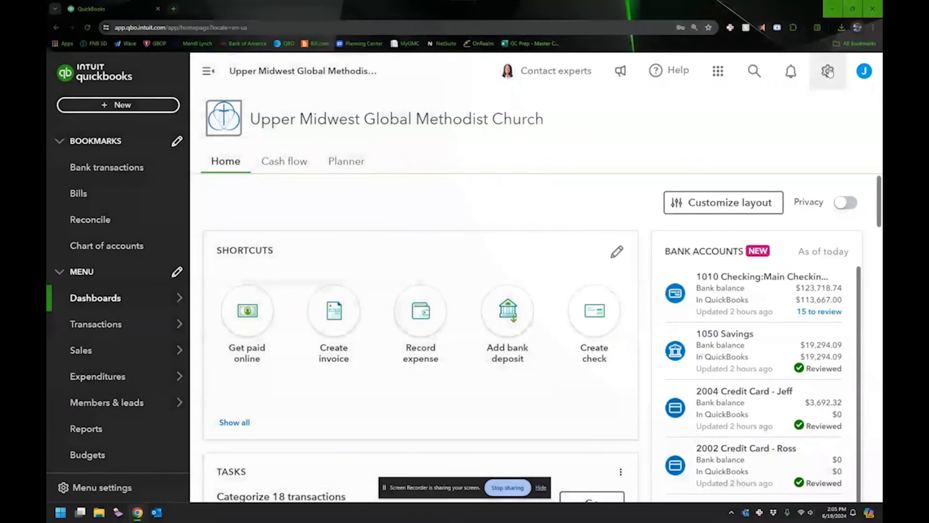
Open Account and Settings from the gear menu and choose the Advanced section.
left_click(828, 71)
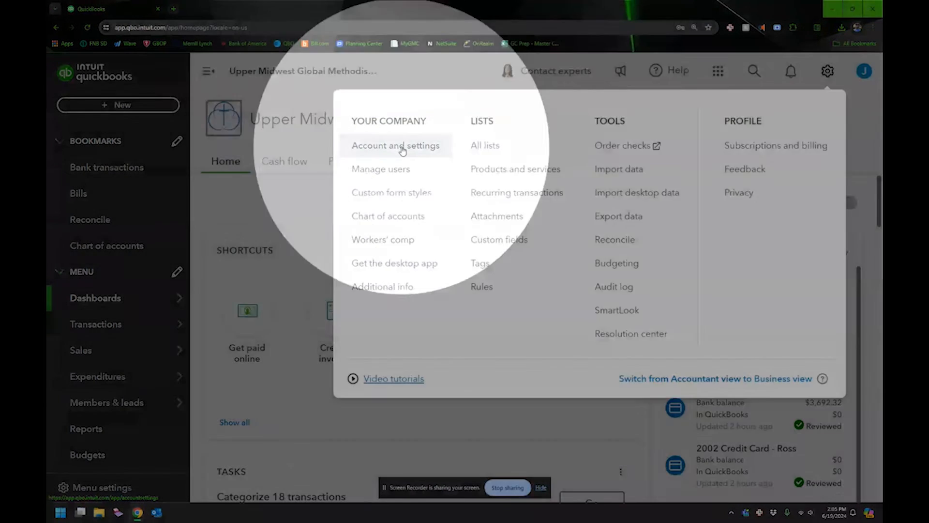
left_click(396, 145)
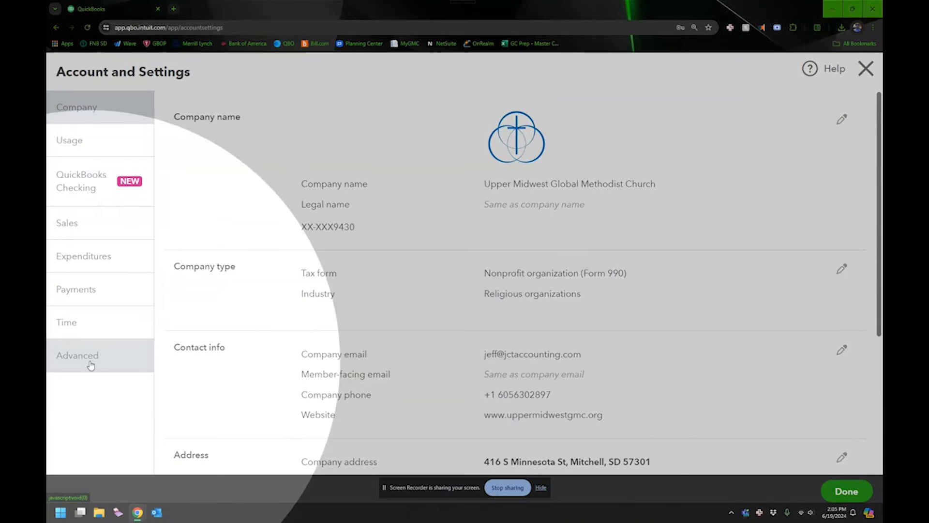
left_click(77, 355)
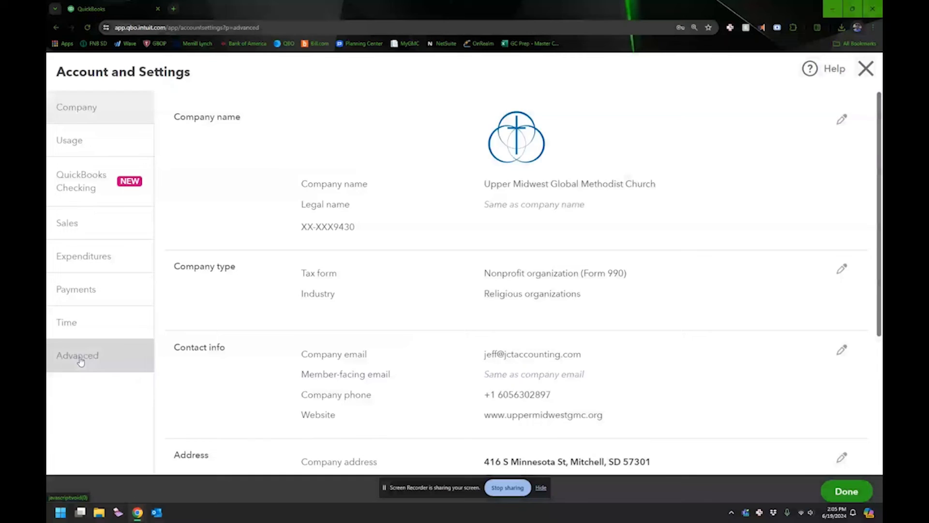
Read the cash-versus-accrual help, then open the Accounting section for editing.
left_click(77, 355)
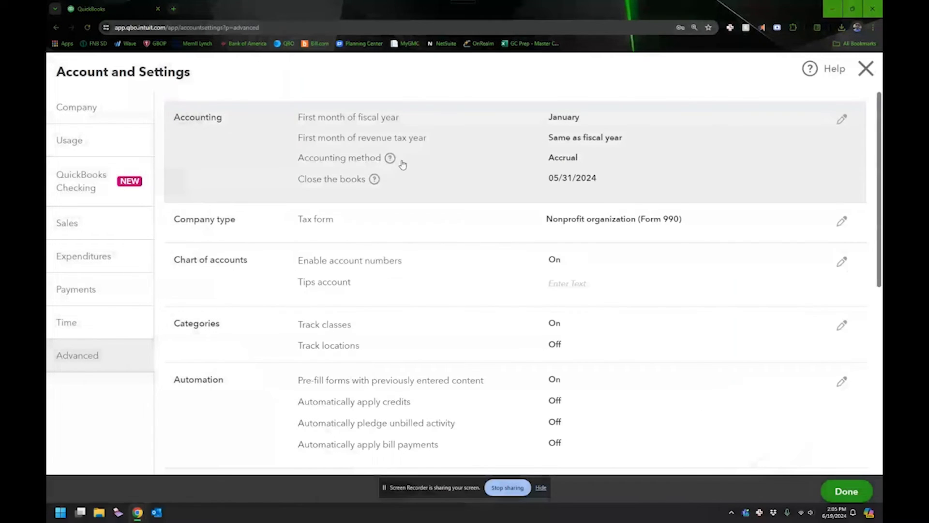
mouse_move(390, 158)
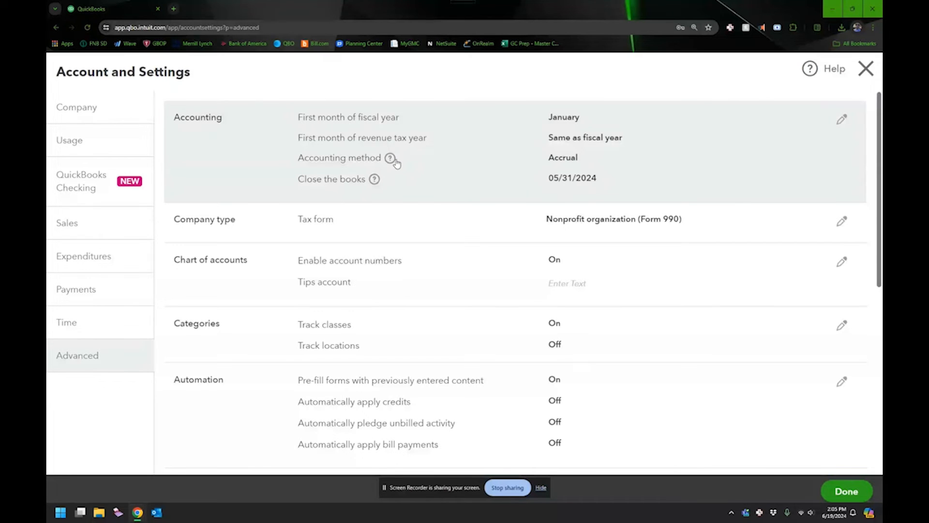
left_click(390, 158)
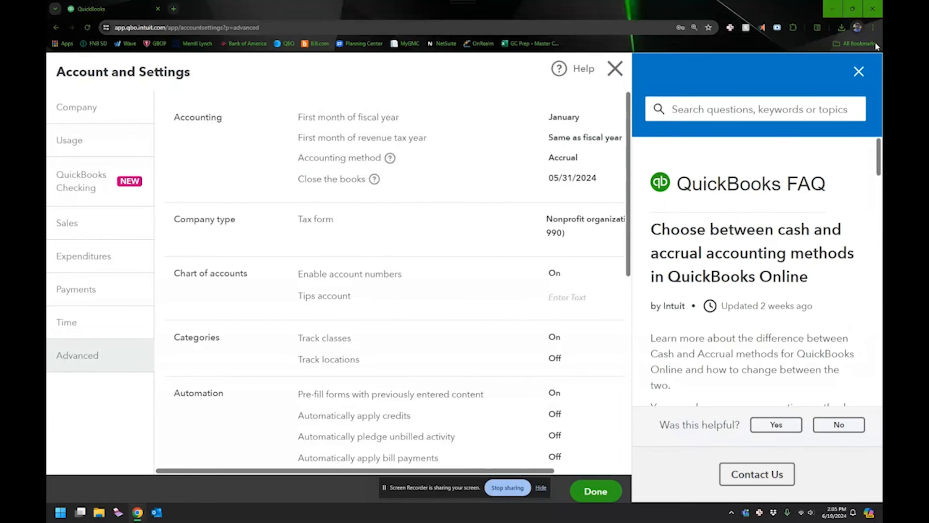
left_click(858, 71)
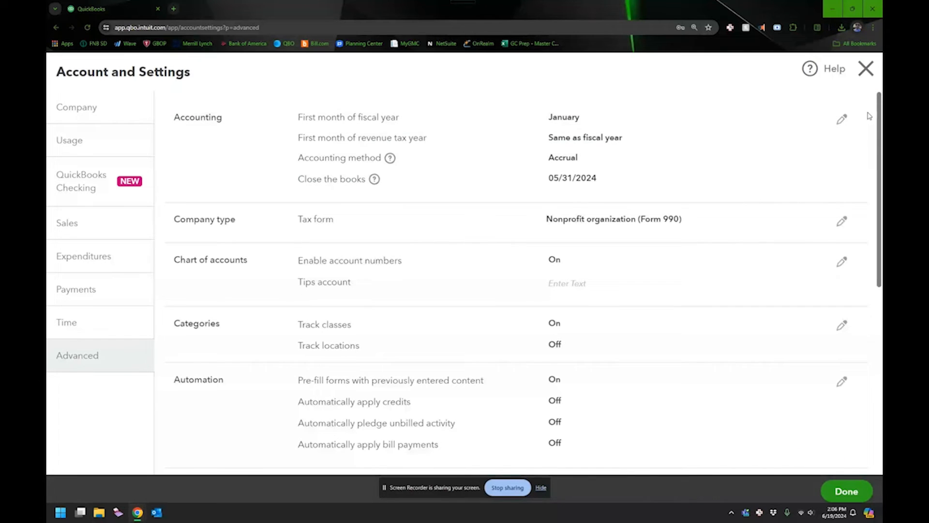
left_click(841, 118)
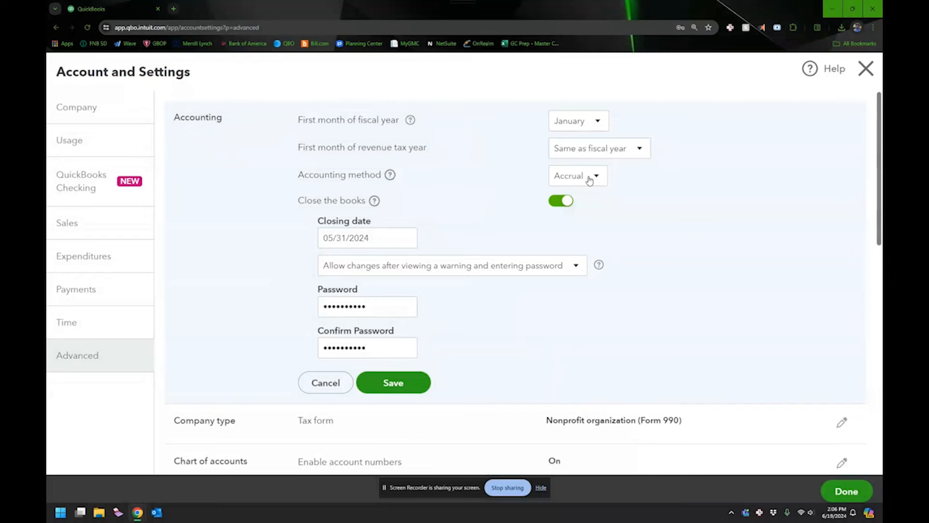
Switch the accounting method to Cash and back to Accrual, cancel, and close settings.
left_click(577, 174)
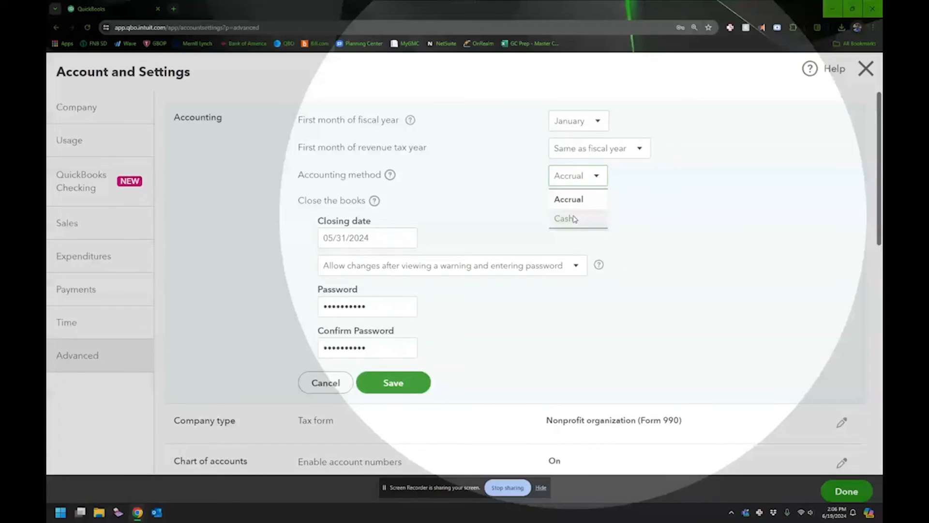
left_click(565, 218)
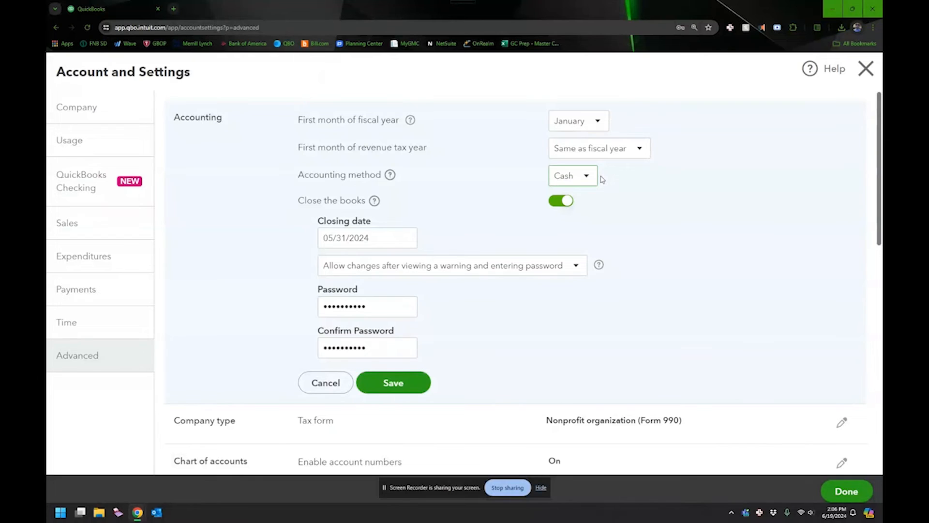
left_click(571, 175)
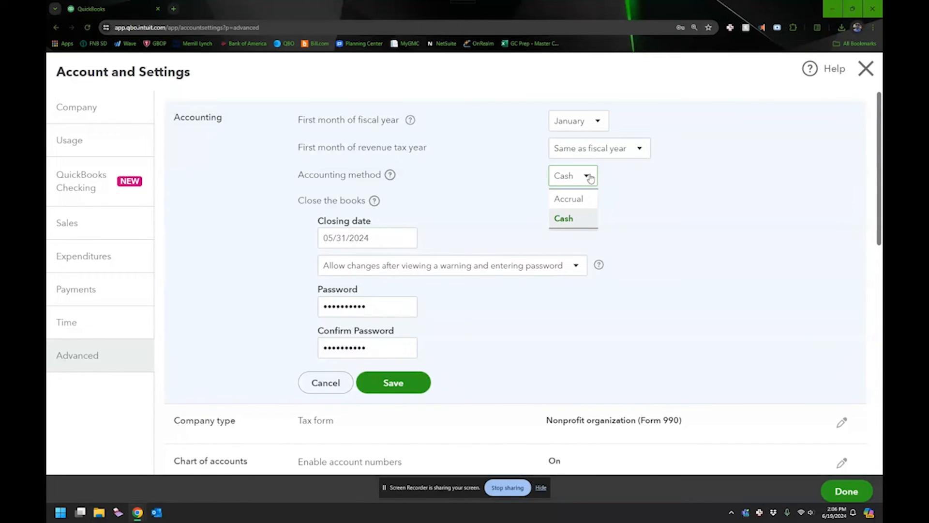
left_click(568, 199)
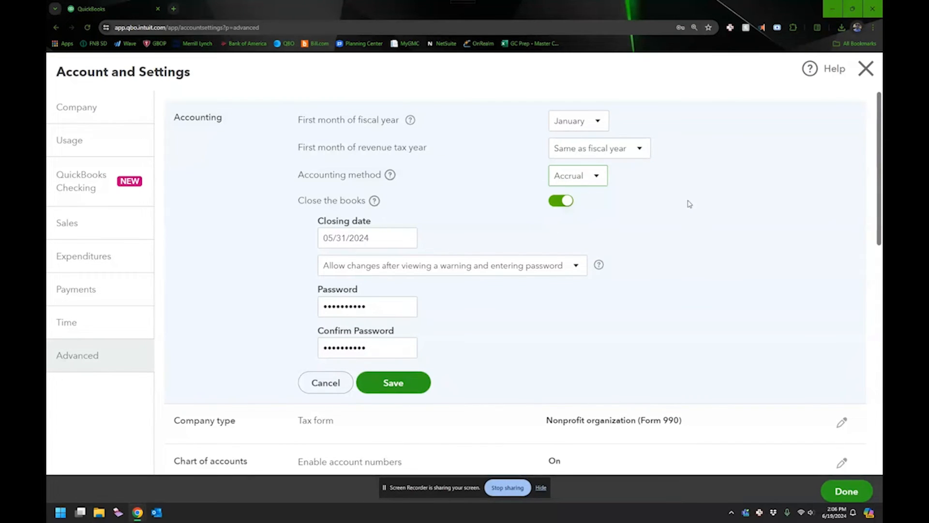
mouse_move(325, 382)
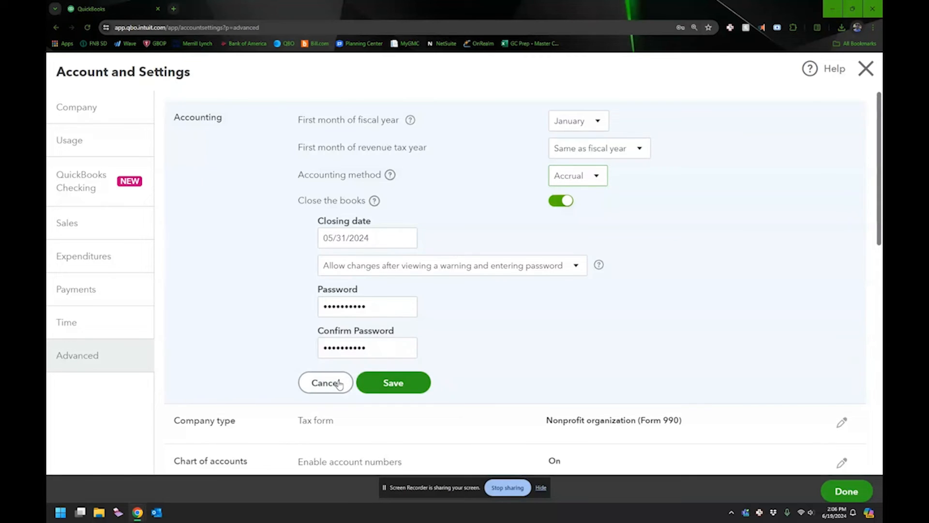
left_click(393, 382)
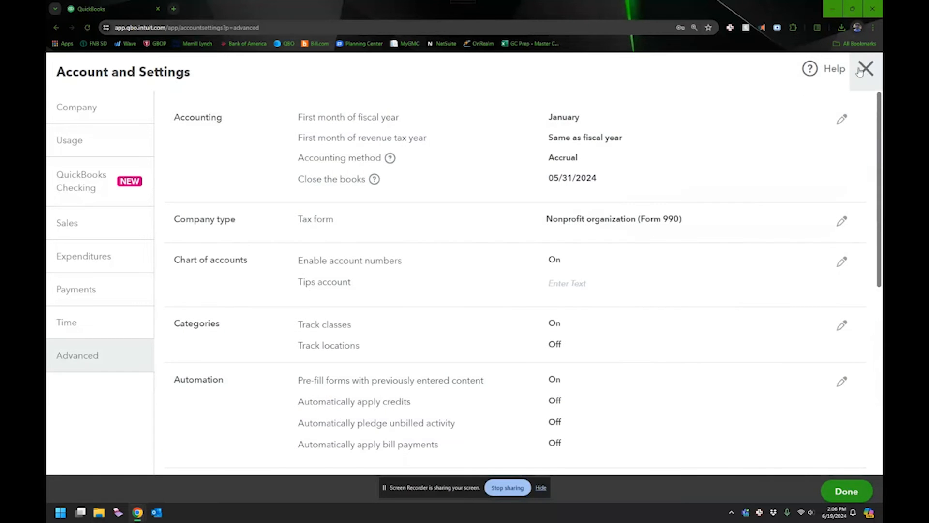
left_click(864, 68)
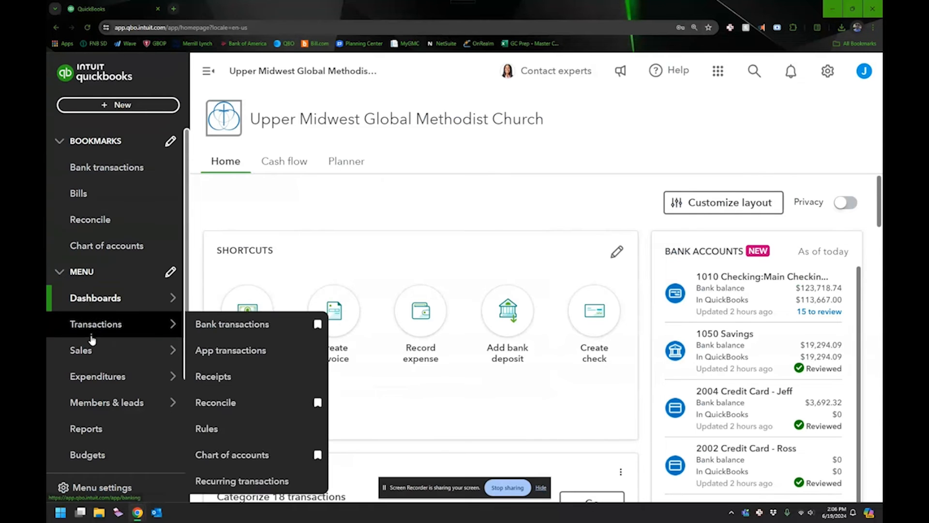
mouse_move(92, 437)
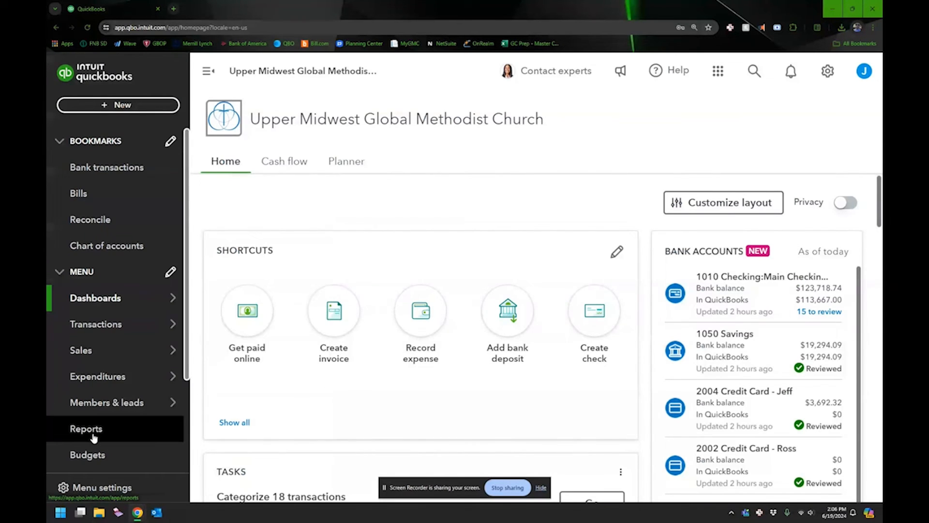
Open the custom Statement of Financial Position as of May 31, 2024 and scroll through it.
left_click(86, 428)
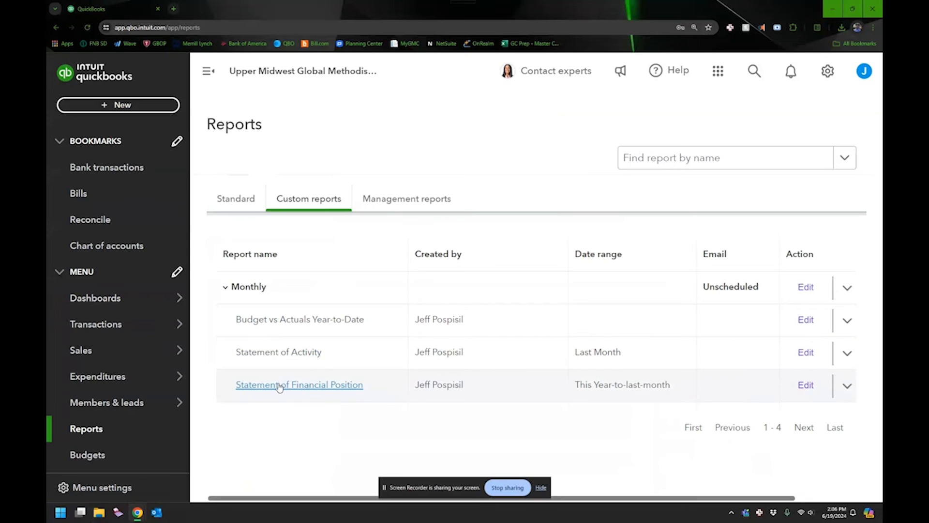
left_click(299, 384)
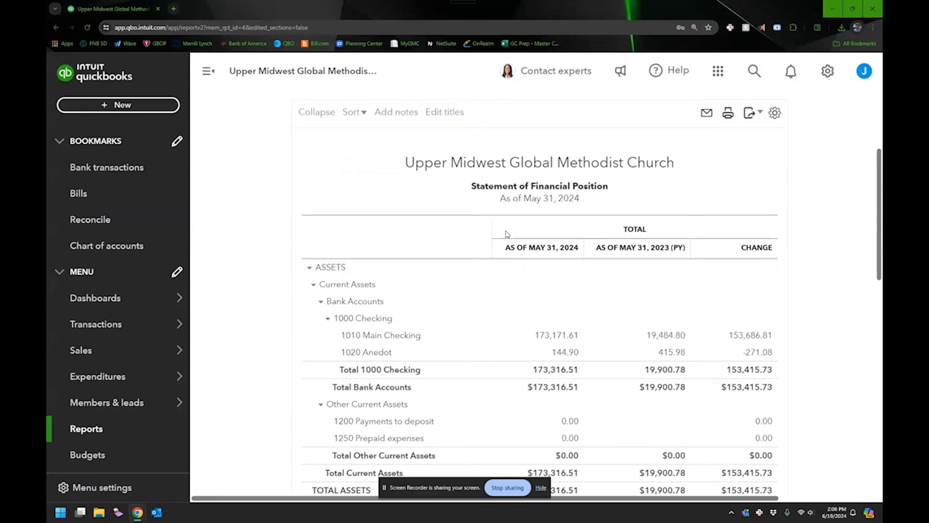
scroll("down", 3)
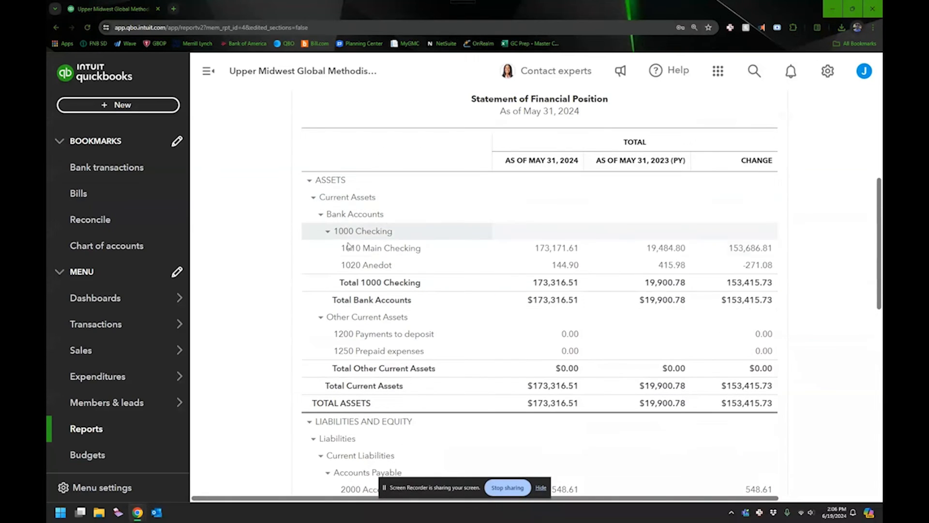
scroll("down", 3)
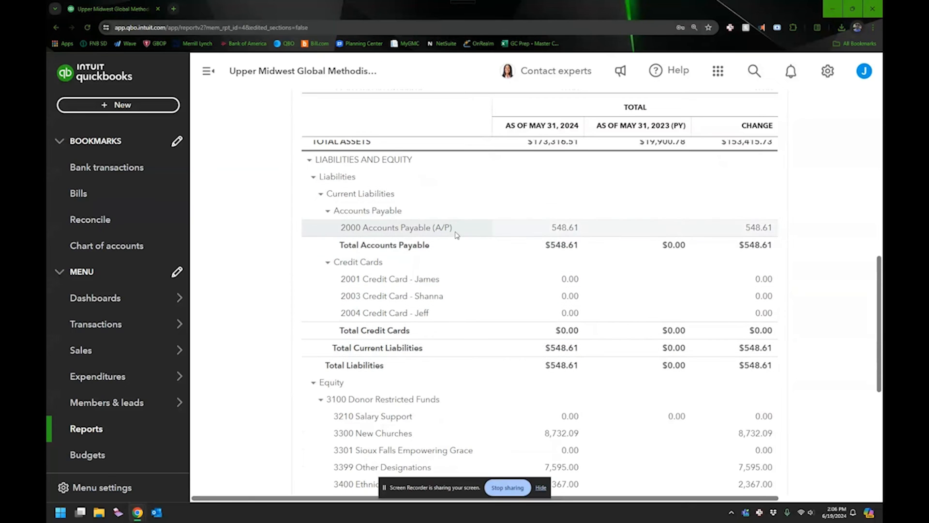
left_click(563, 227)
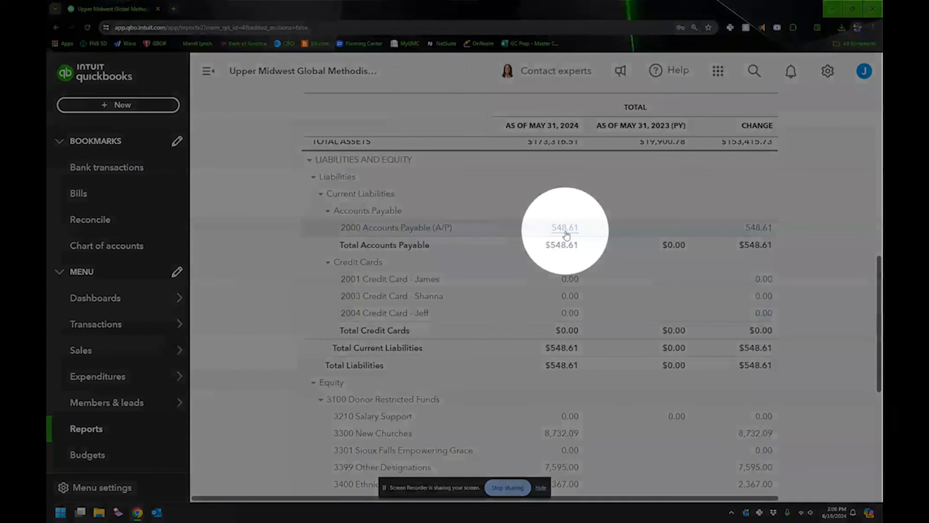
mouse_move(499, 238)
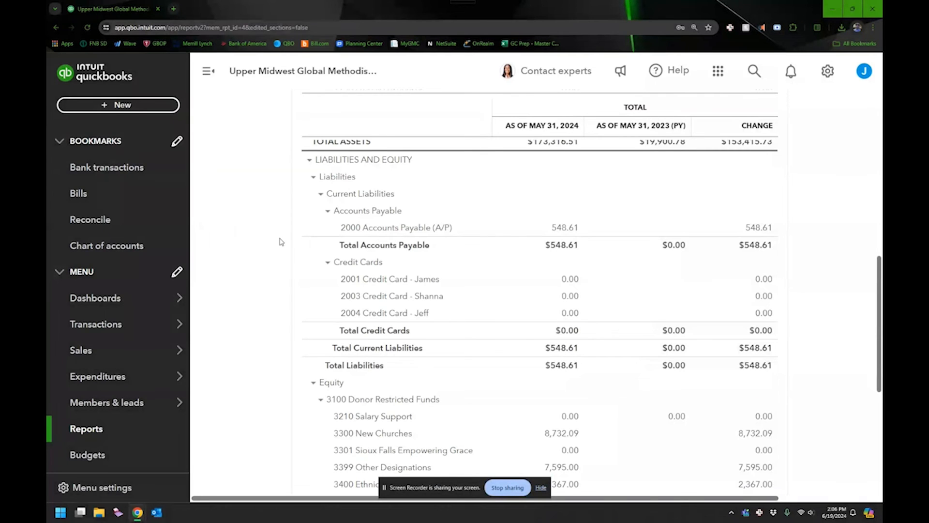
scroll("down", 3)
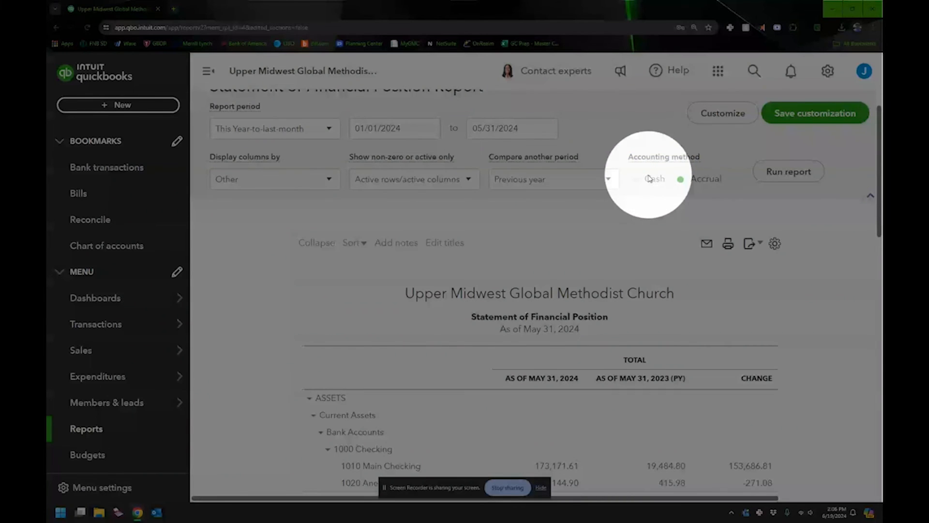
Select the Cash accounting method and rerun the report, showing checking $173,316.51.
scroll("down", 3)
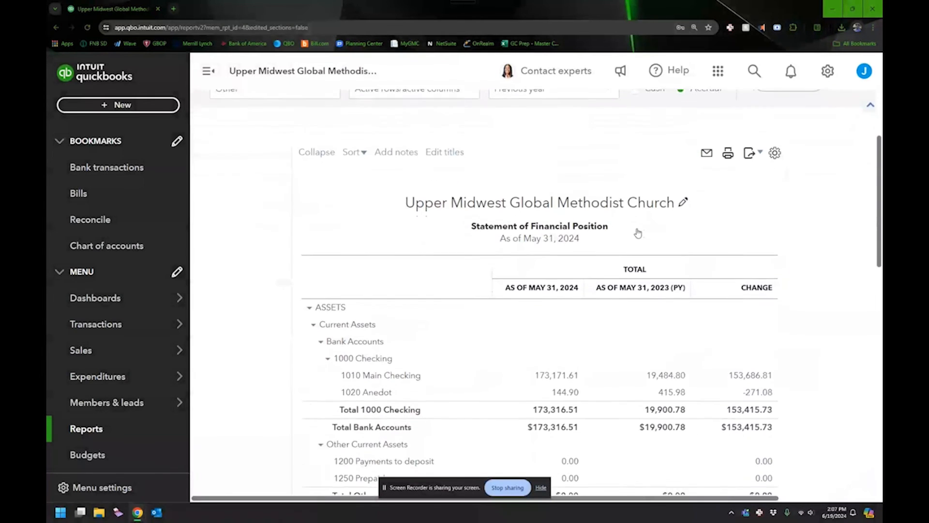
scroll("up", 3)
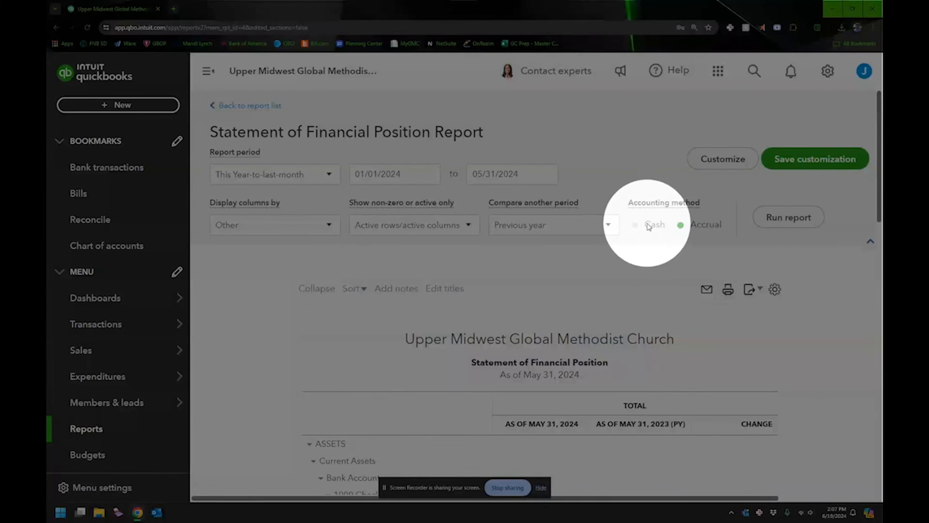
left_click(634, 225)
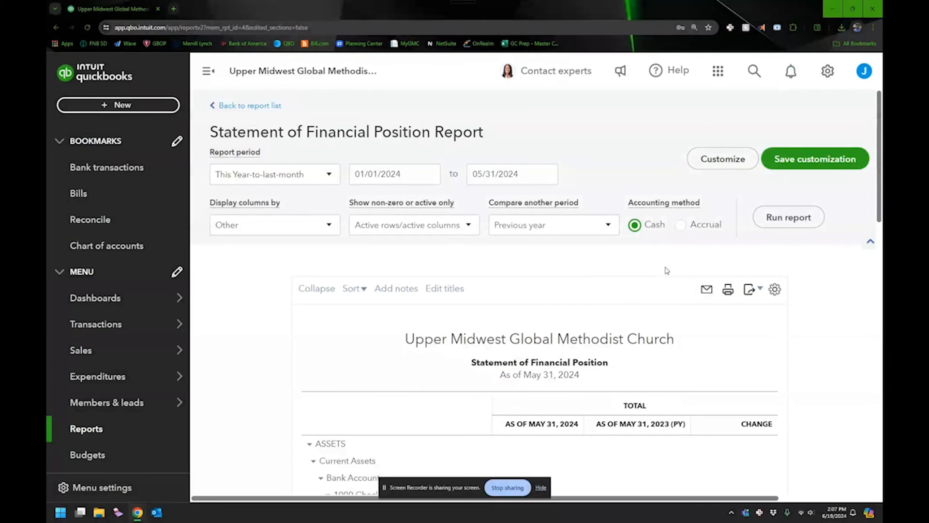
left_click(789, 217)
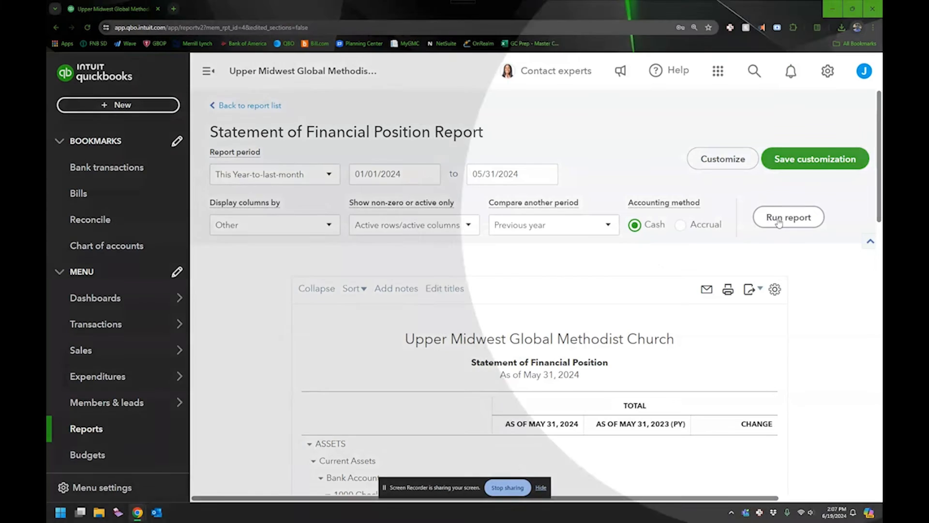
left_click(789, 217)
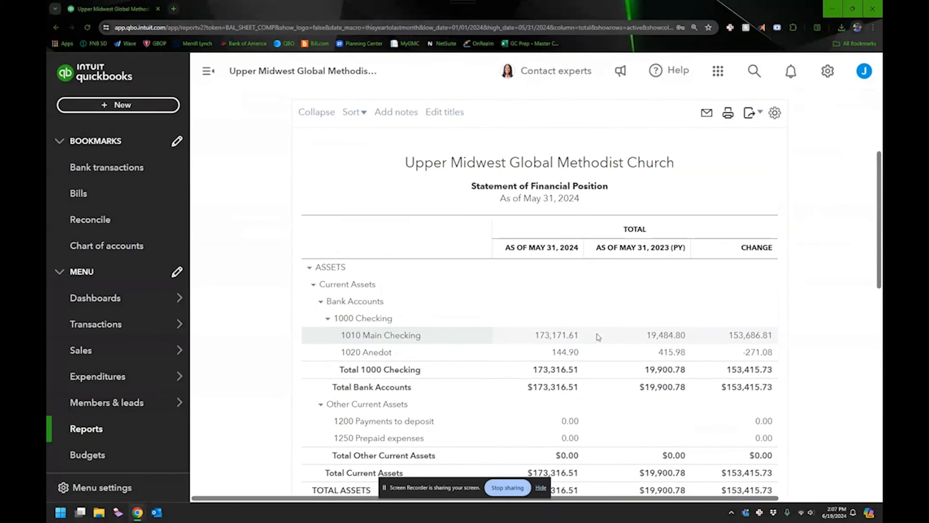
scroll("down", 3)
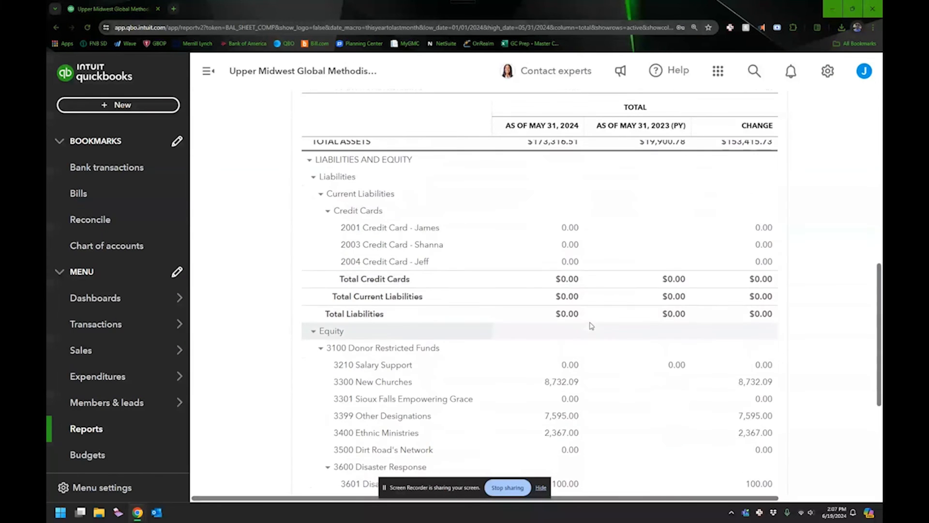
scroll("down", 3)
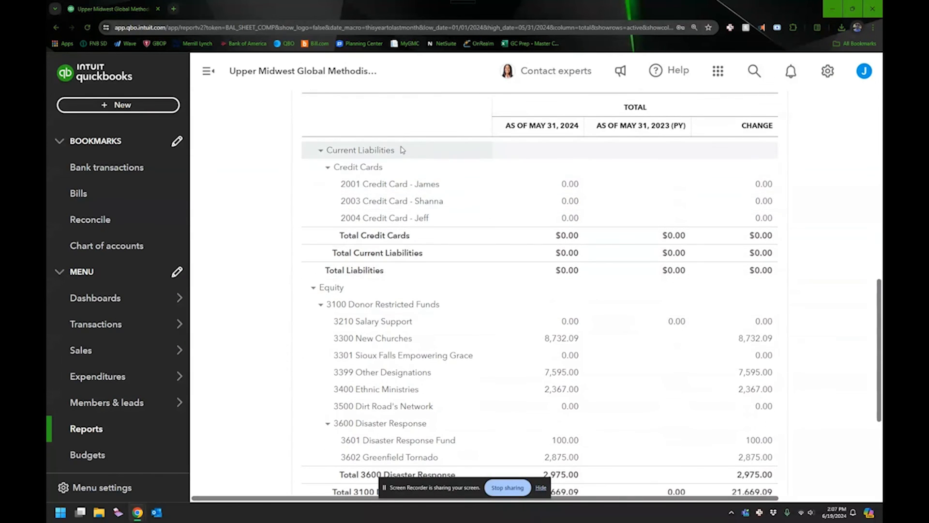
scroll("up", 3)
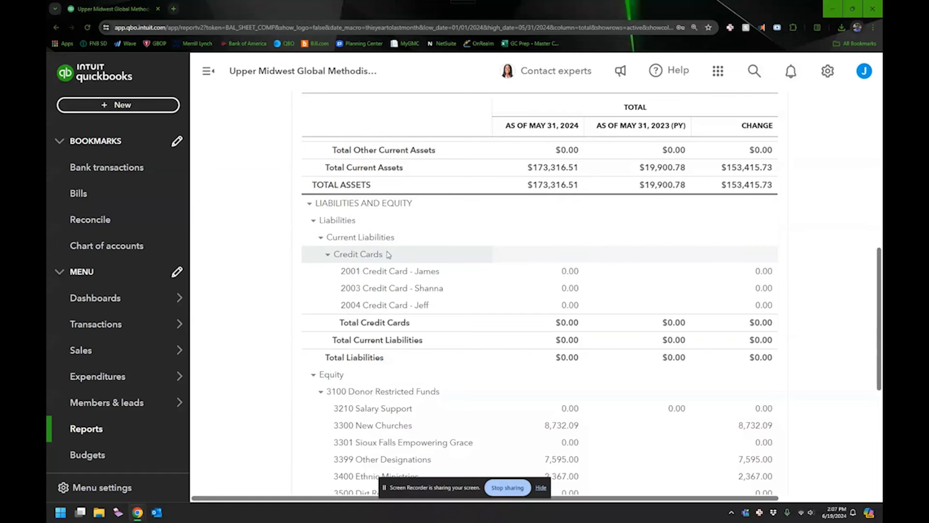
mouse_move(466, 255)
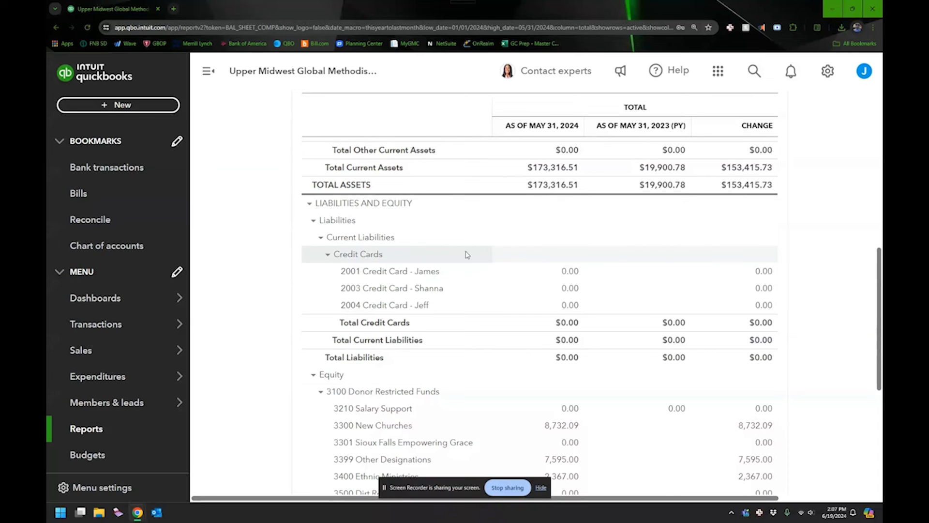
scroll("down", 3)
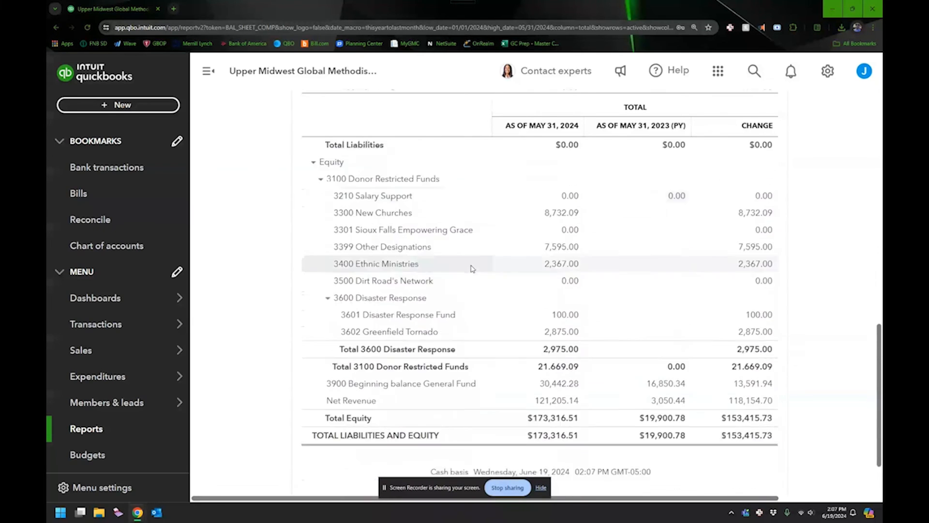
scroll("down", 3)
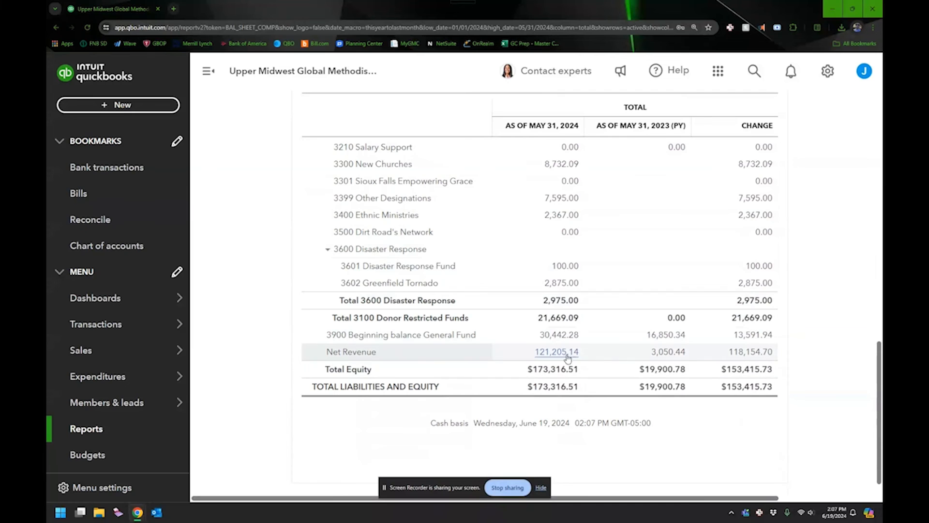
mouse_move(597, 338)
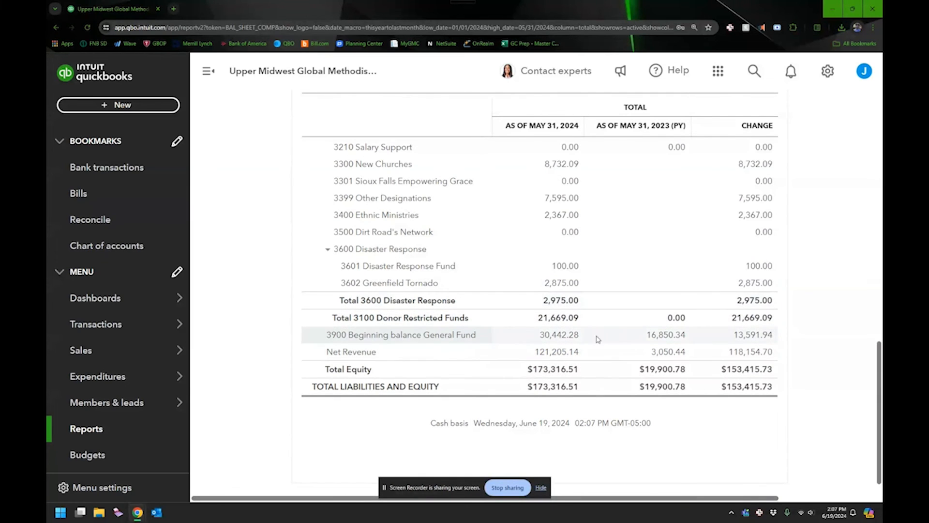
mouse_move(556, 351)
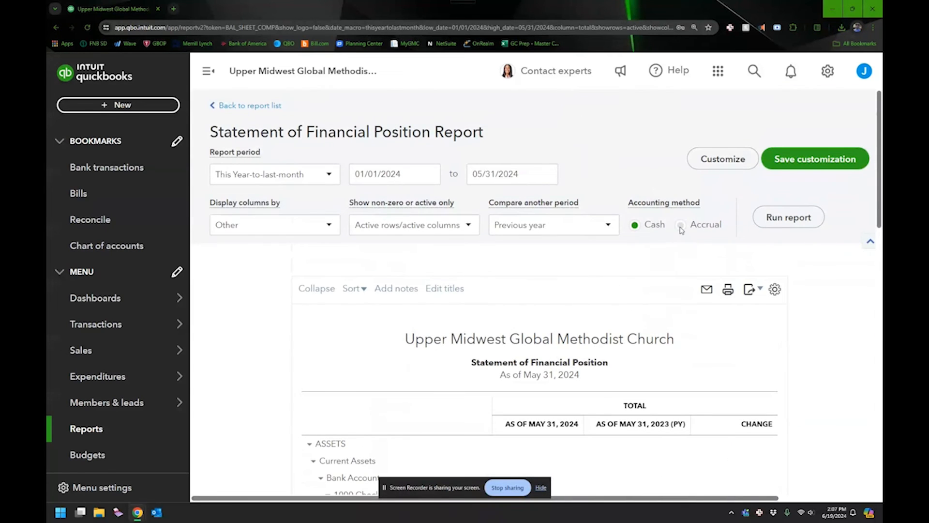
Set the report's accounting method back to Accrual, giving Main Checking $173,171.61.
left_click(681, 224)
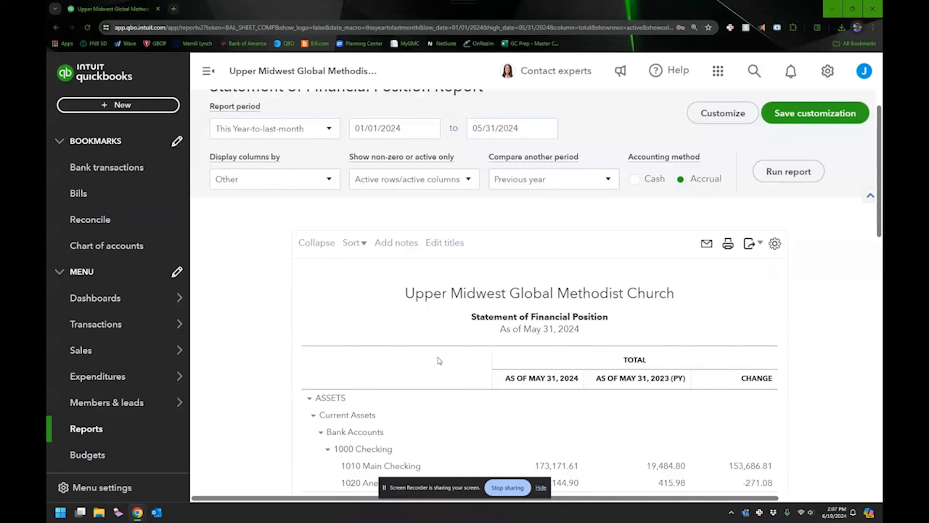
mouse_move(441, 359)
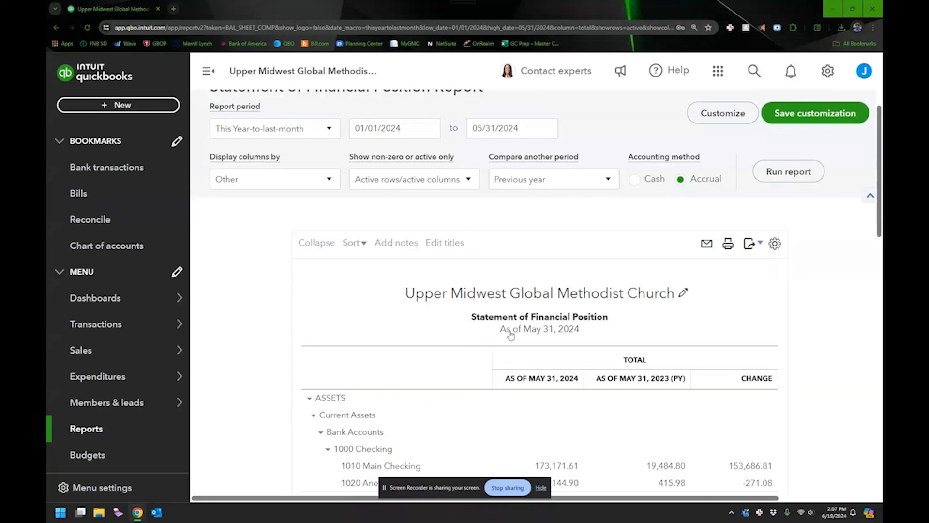
mouse_move(501, 335)
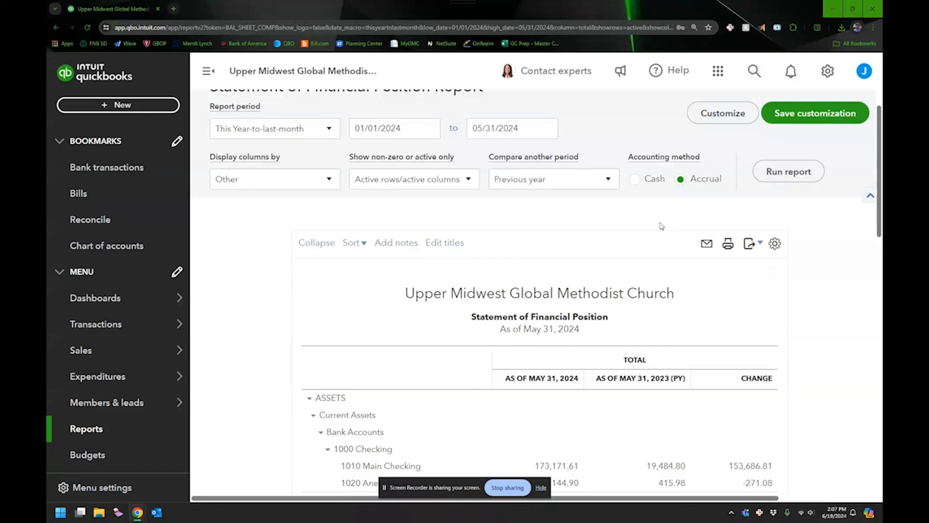
left_click(96, 324)
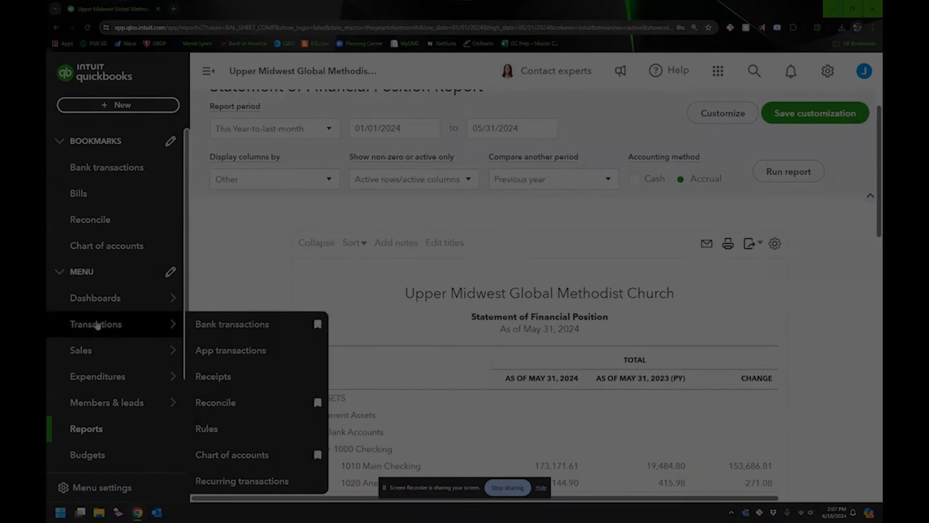